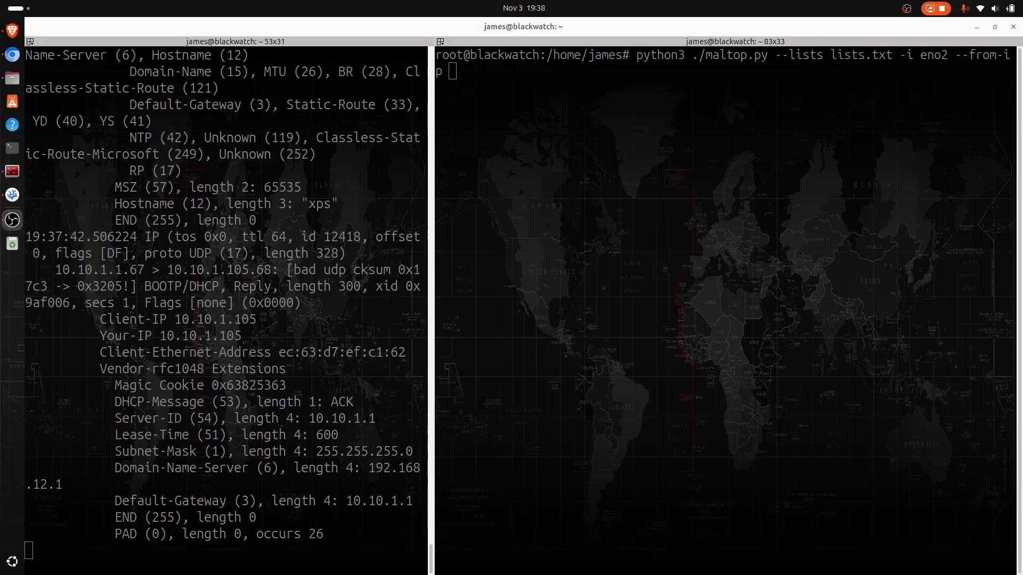
mouse_move(571, 234)
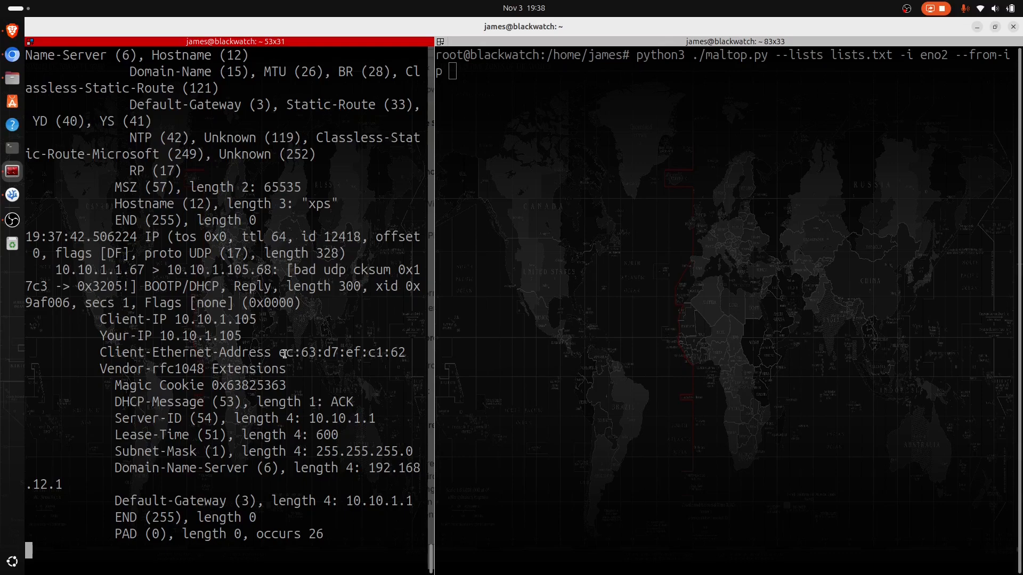
mouse_move(186, 331)
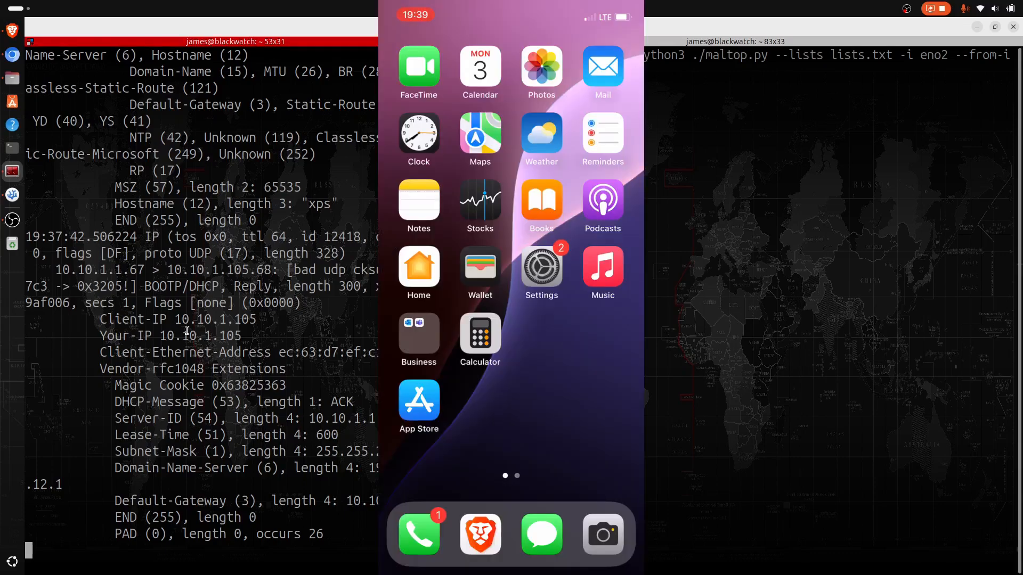
Join the iPhone to NETINT Wi-Fi and start maltop monitoring its IP 10.10.1.106.
click(541, 265)
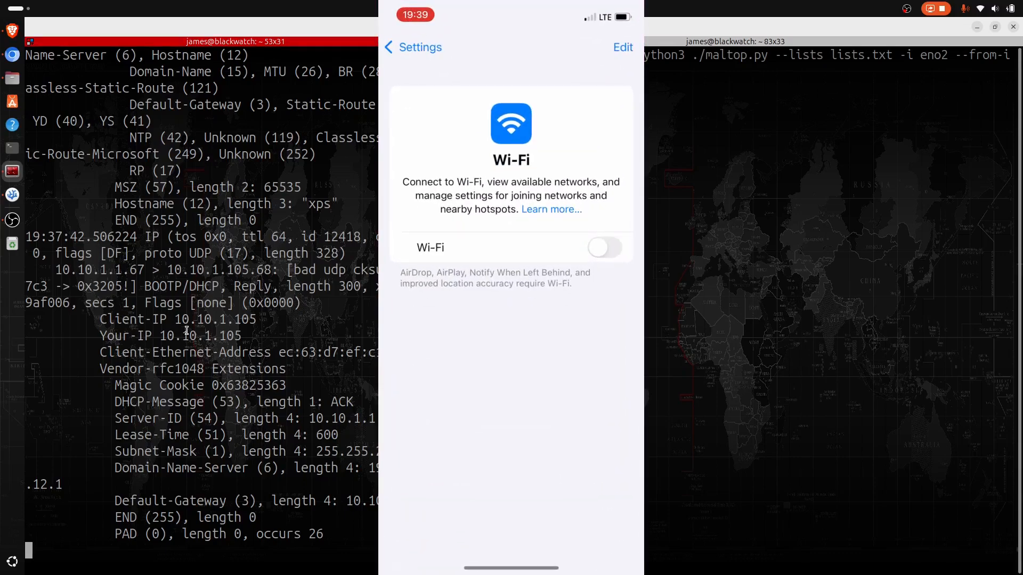
click(603, 248)
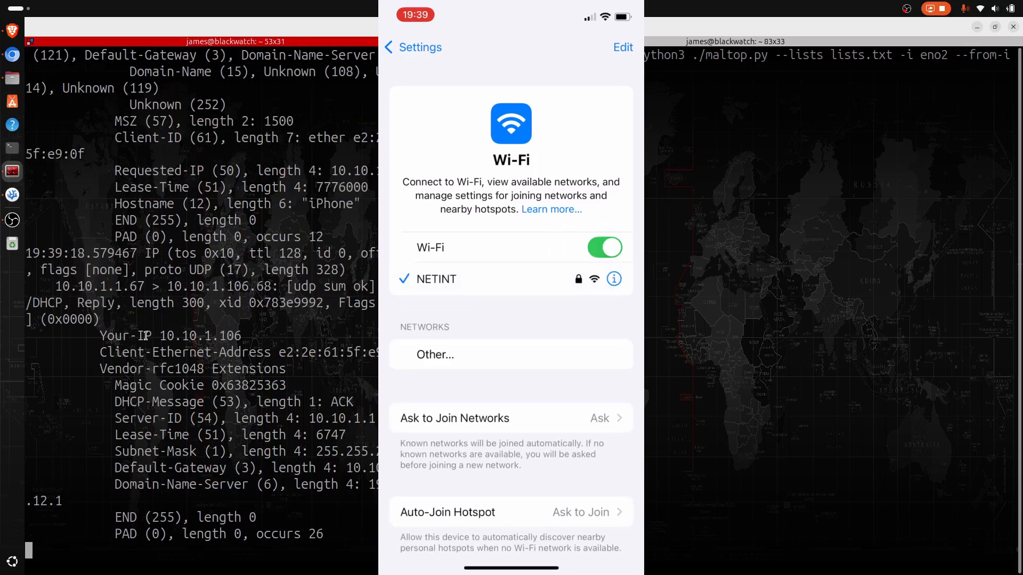
double_click(201, 336)
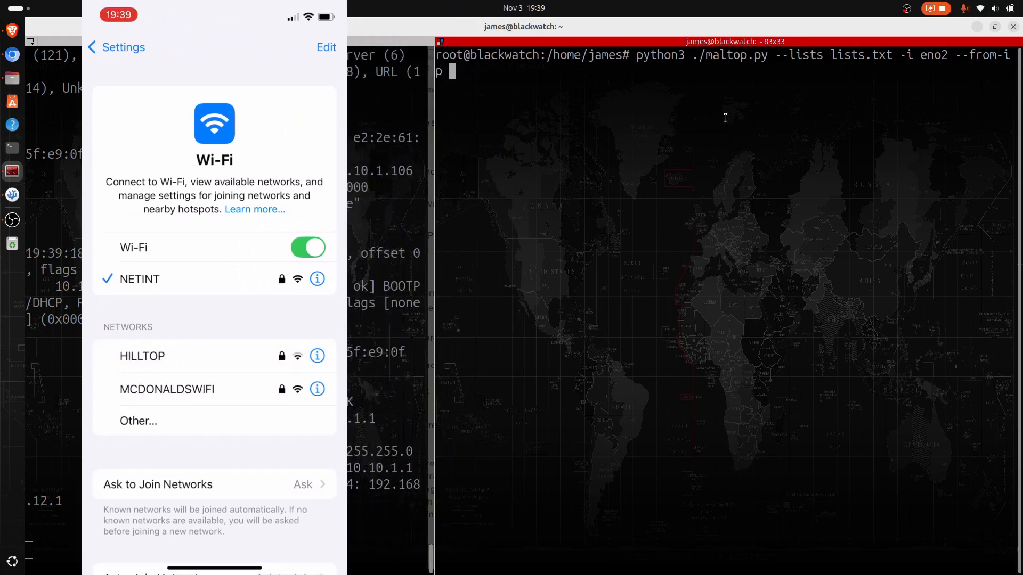
text(10.10.1.106)
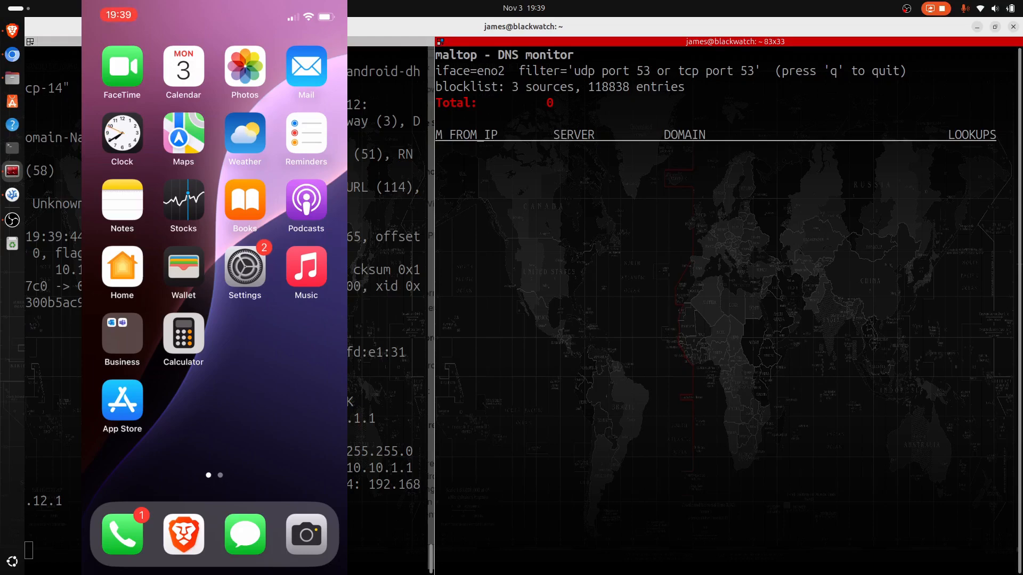
Launch Survival Shelter, answer Ask App Not to Track, and watch analytics.adjust.com get flagged.
scroll(left, 3)
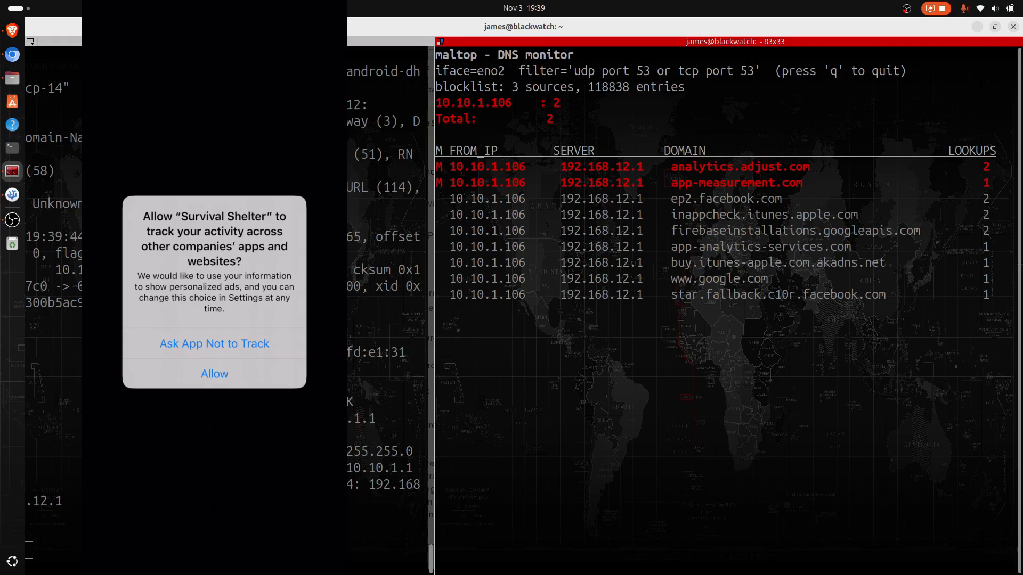
click(215, 374)
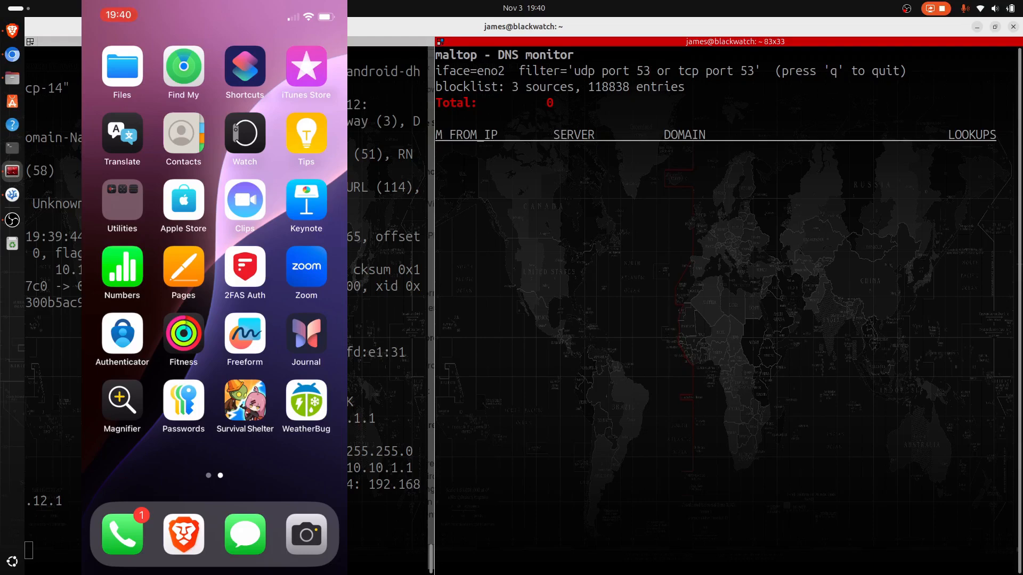
Run WeatherBug's setup with zip code 05821, flagging c.amazon-adsystem.com and four other domains in maltop.
click(306, 400)
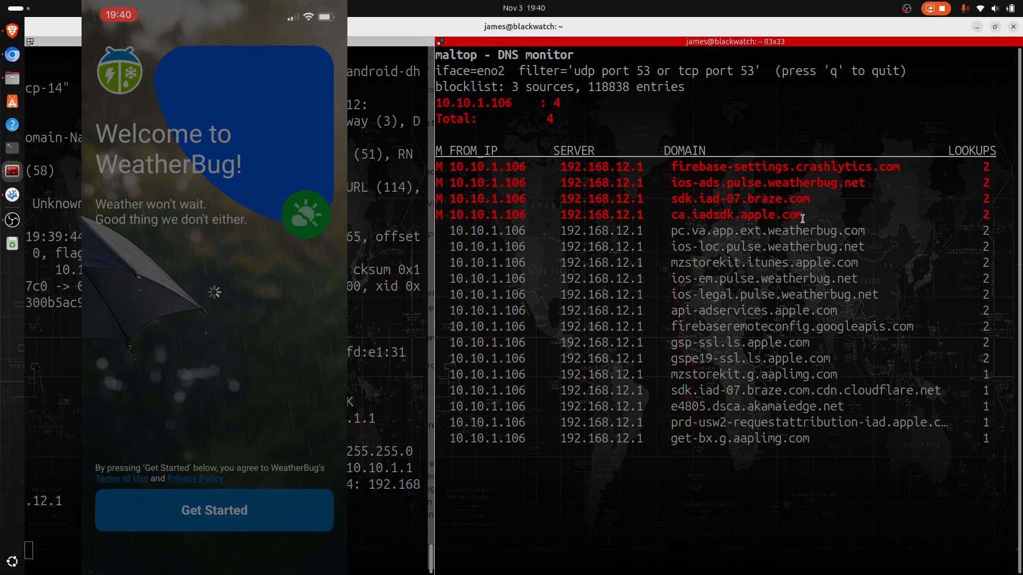
mouse_move(754, 208)
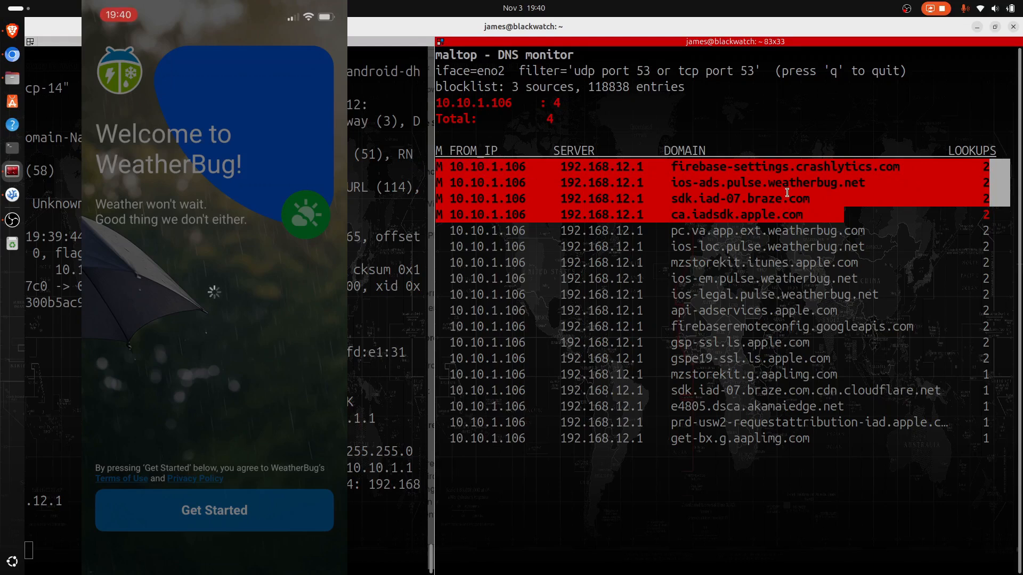
click(213, 511)
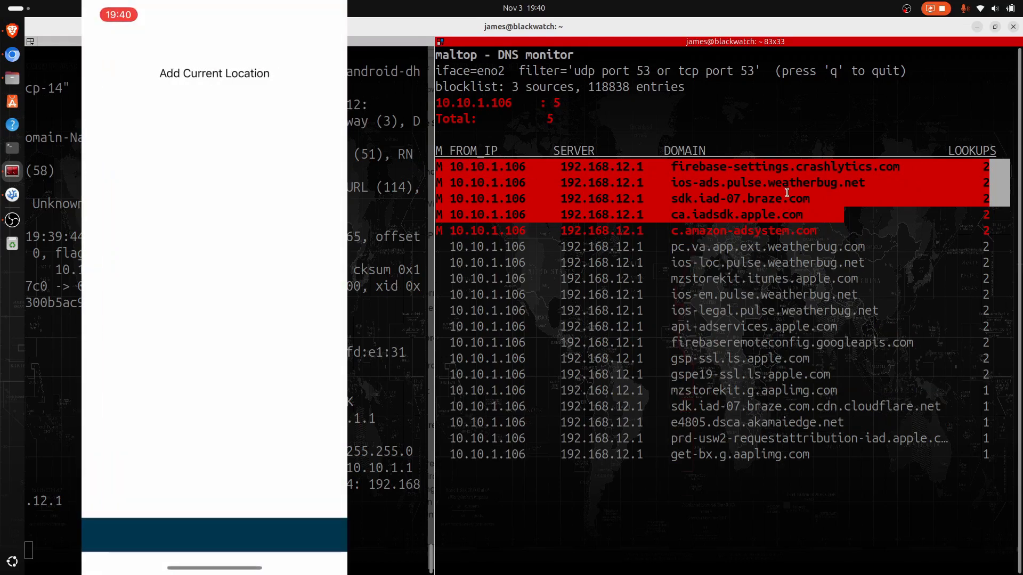
click(214, 47)
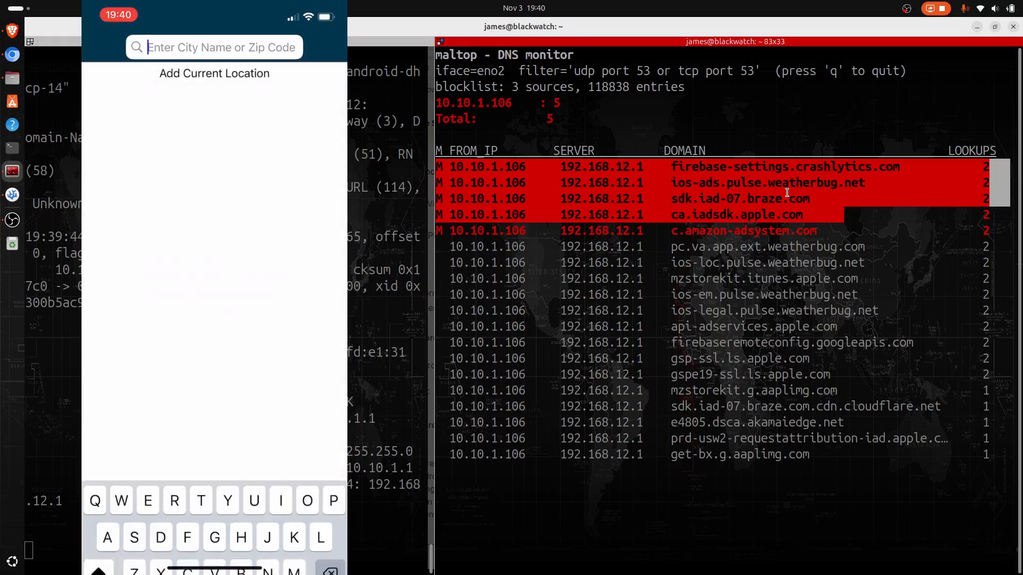
text(0)
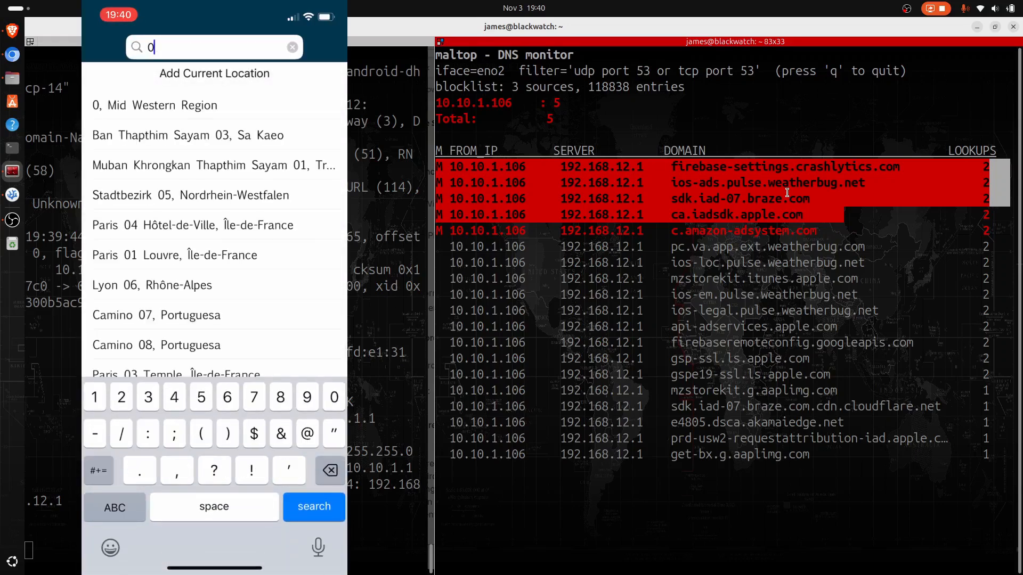
text(5821)
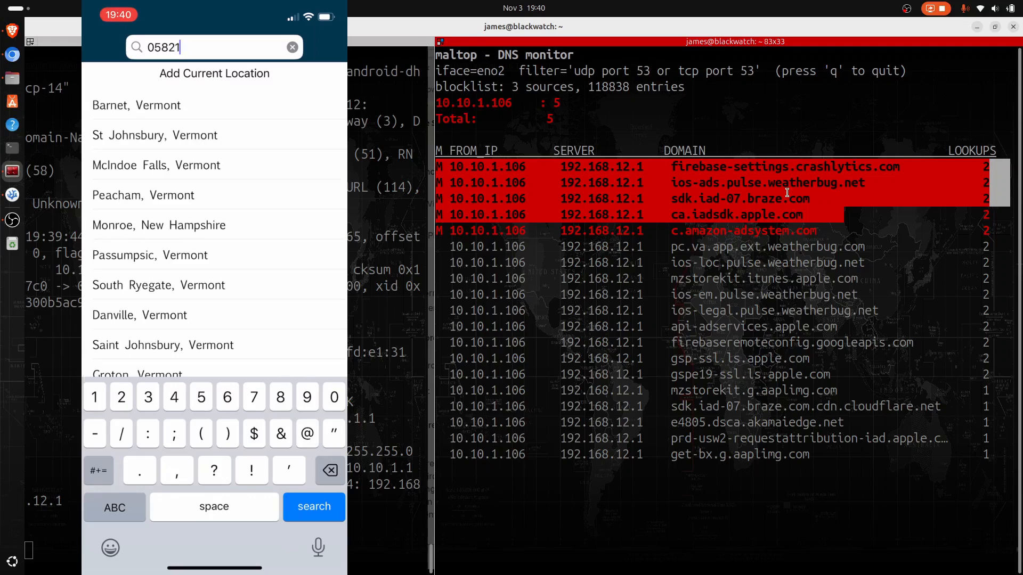
click(137, 106)
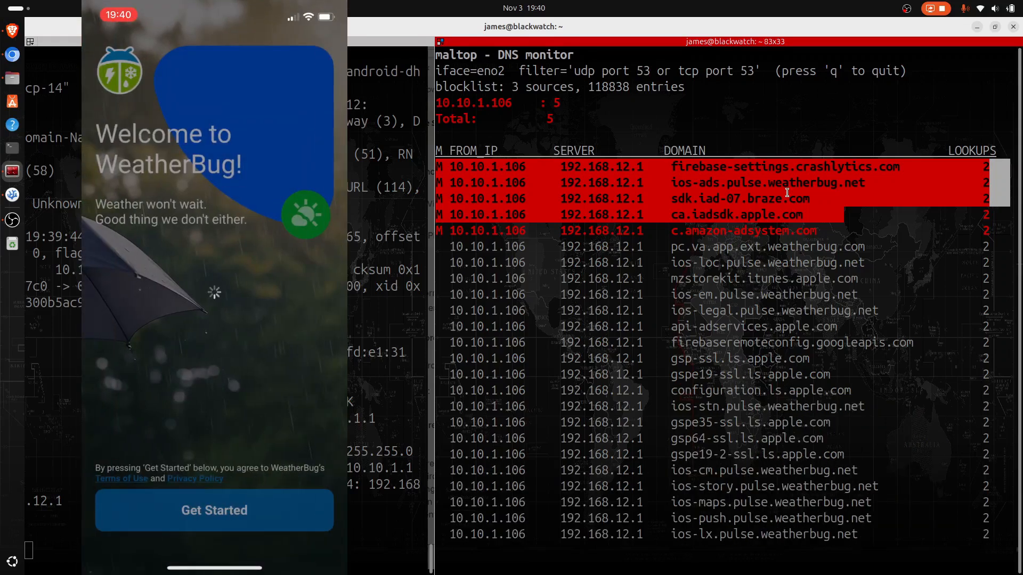
click(213, 511)
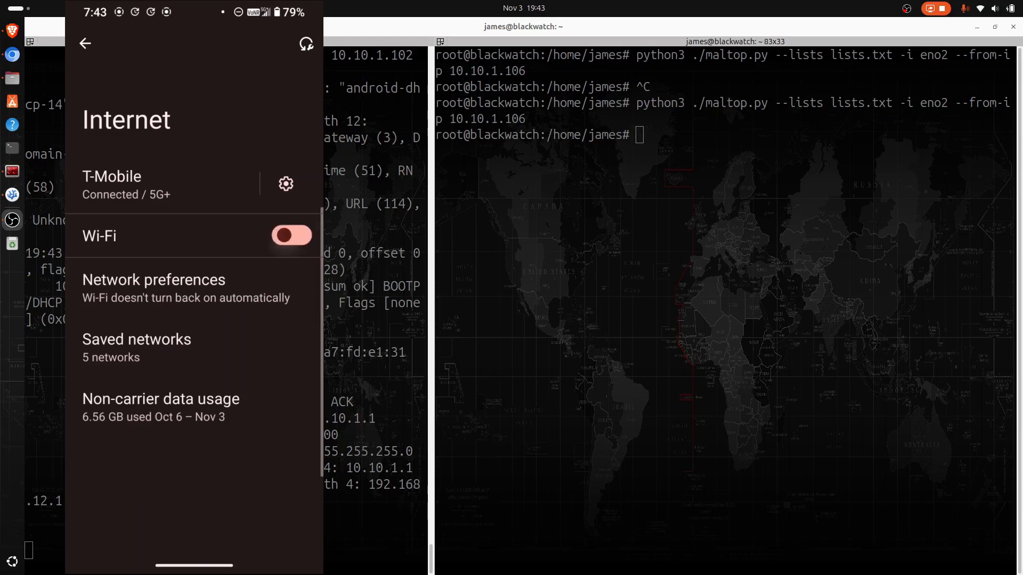
Join the Android phone to NETINT Wi-Fi and launch WeatherBug so maltop logs 10.10.1.102's lookups.
click(291, 235)
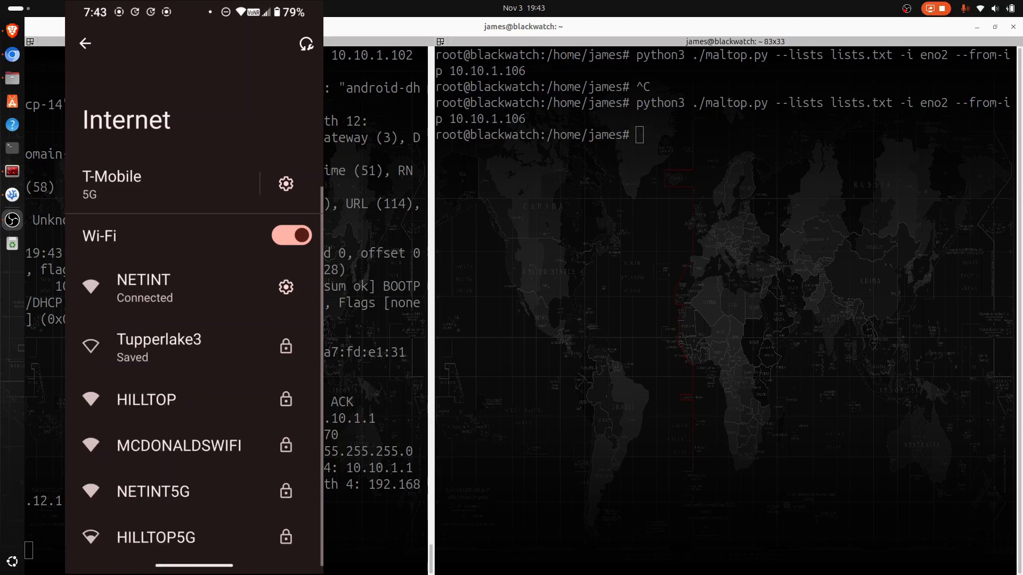
click(656, 313)
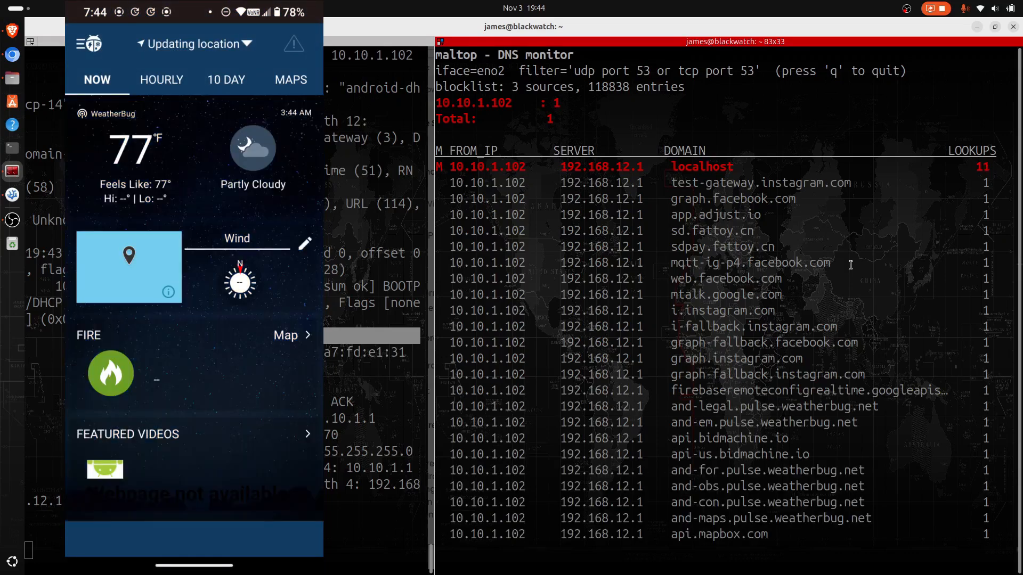
click(161, 80)
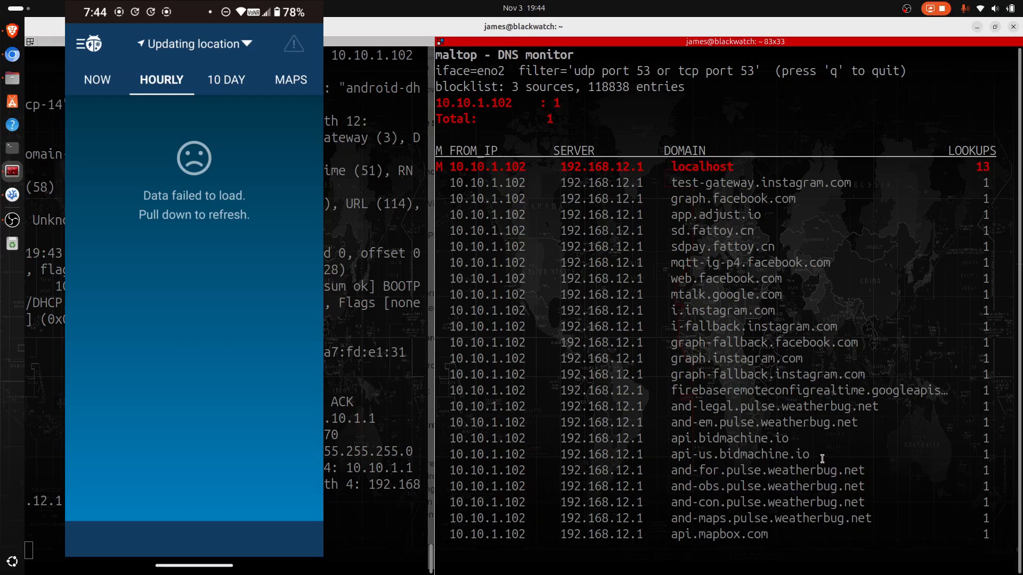
click(97, 80)
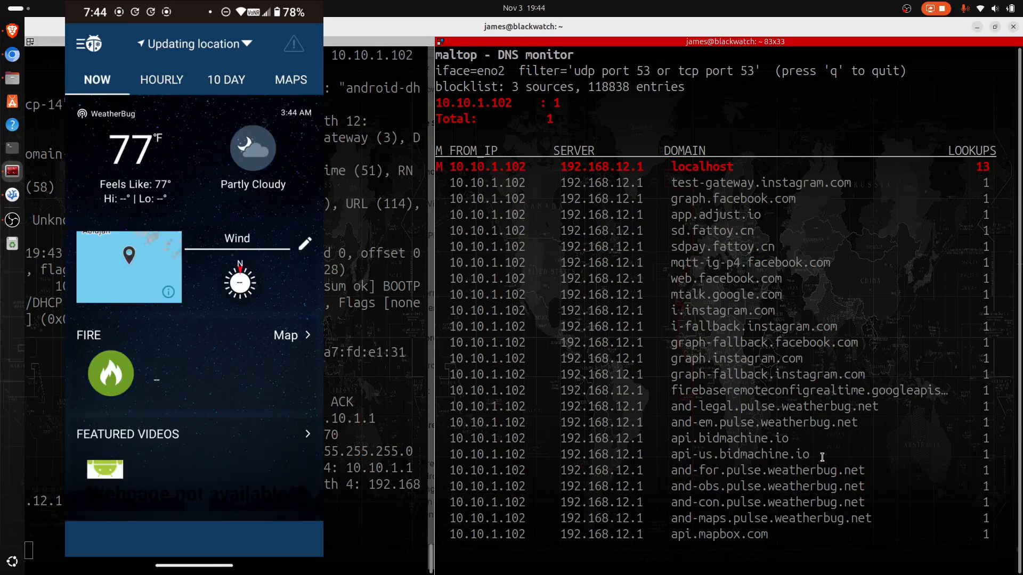